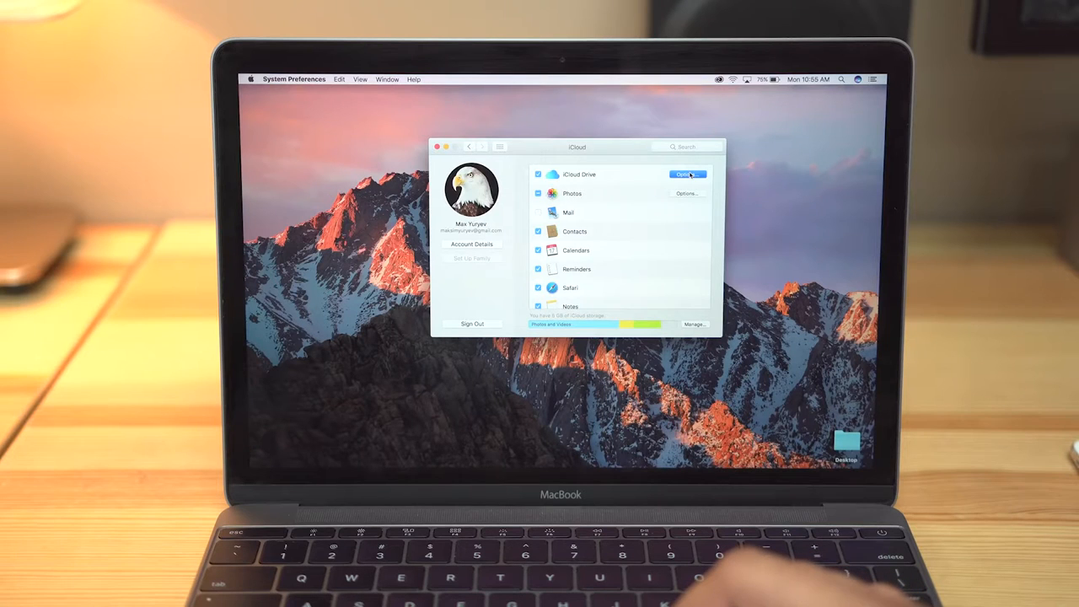
Show the iCloud Drive Options, reviewing Desktop & Documents syncing and Optimize Mac Storage
click(687, 175)
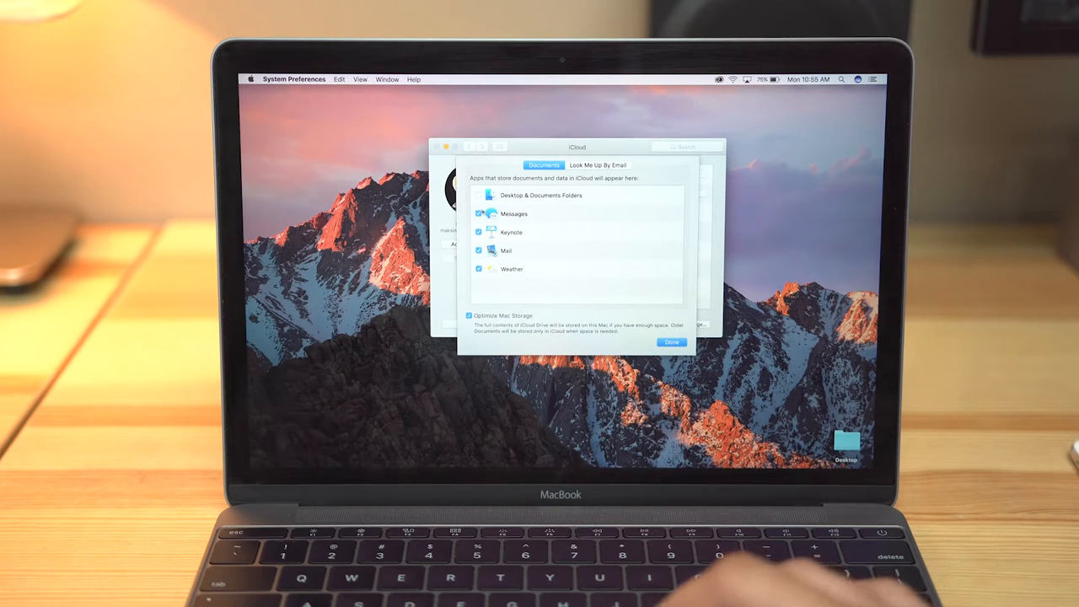
click(479, 194)
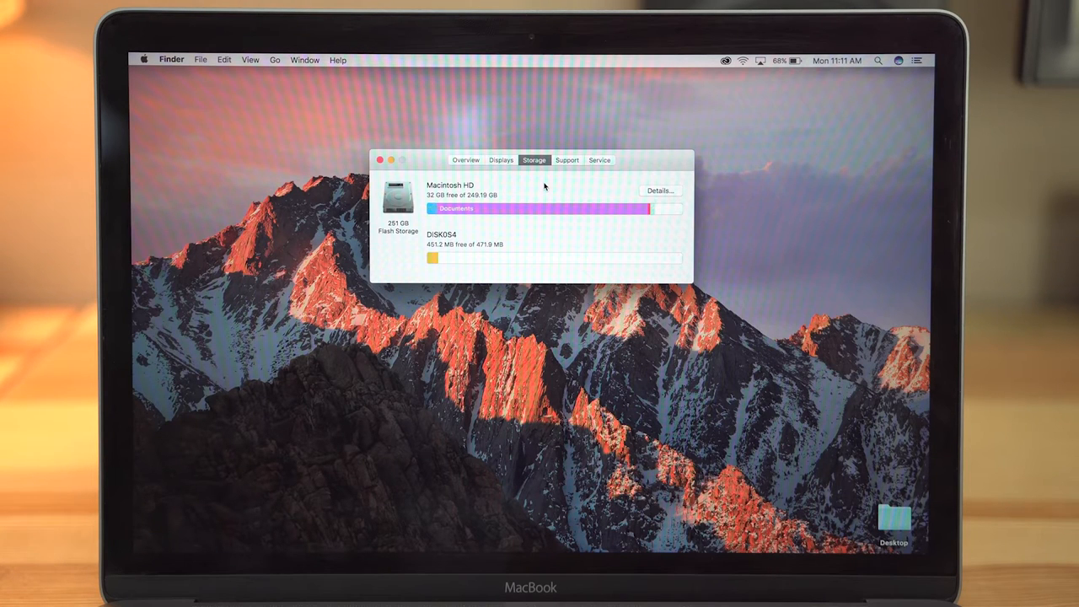
Open Macintosh HD storage Details and start Optimize Mail Storage
click(660, 189)
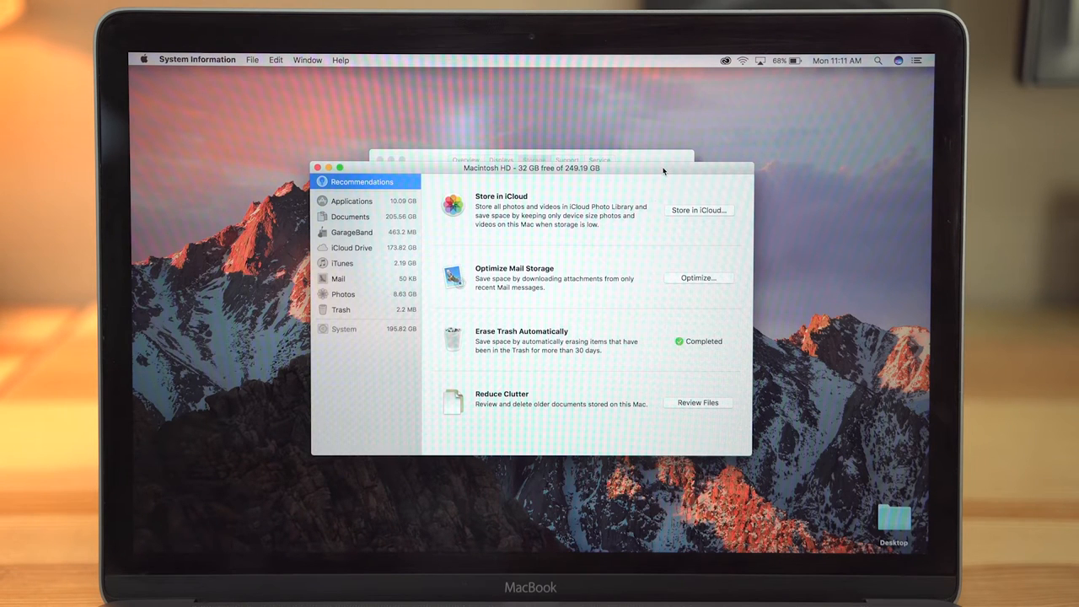
mouse_move(466, 348)
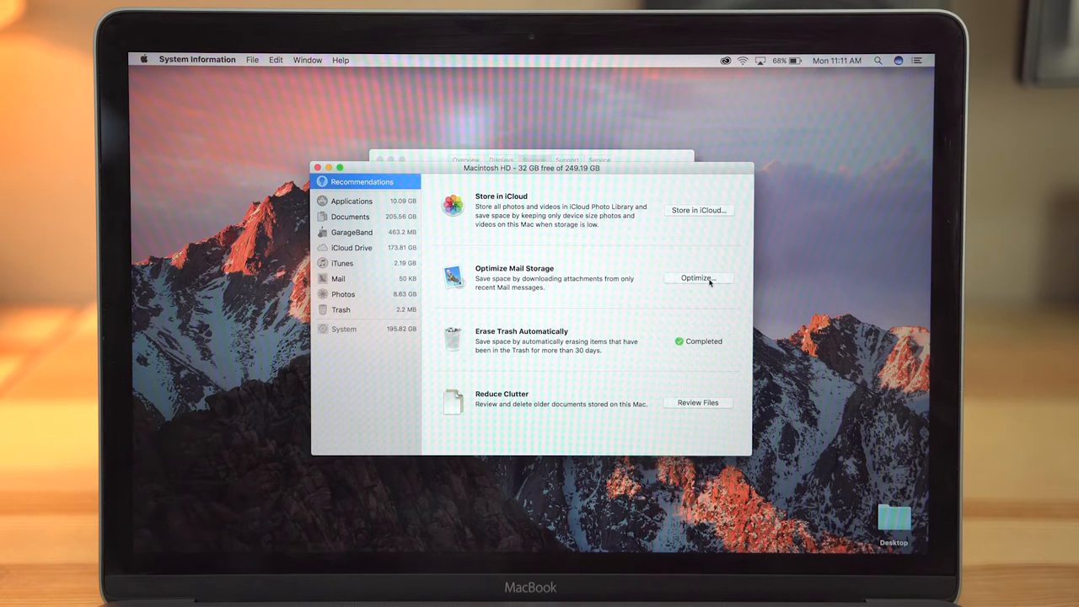
click(697, 278)
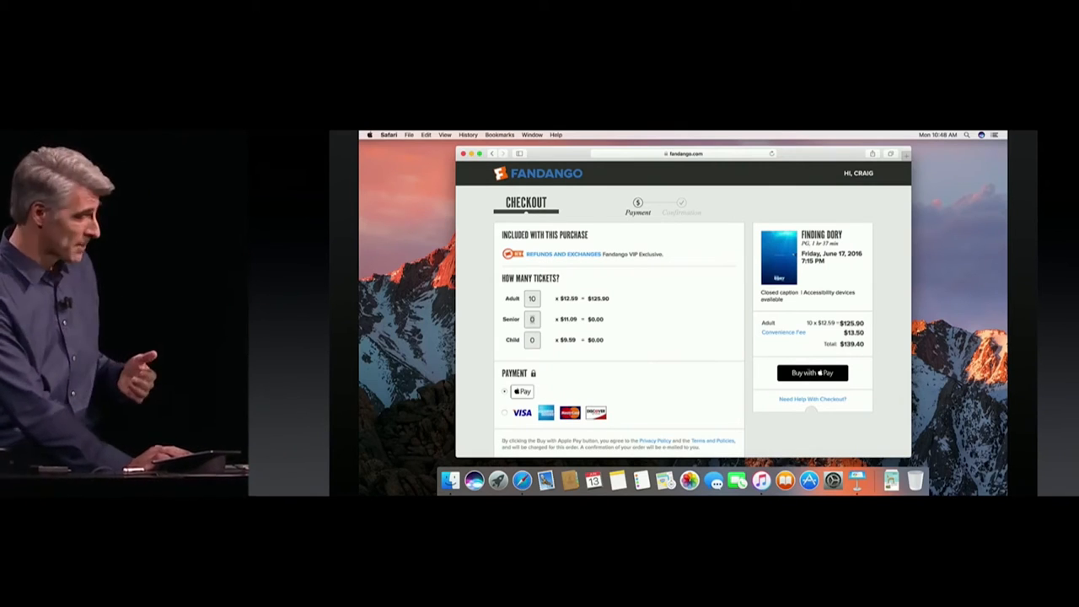
Buy the ten tickets with Apple Pay and confirm the $139.40 payment
click(812, 372)
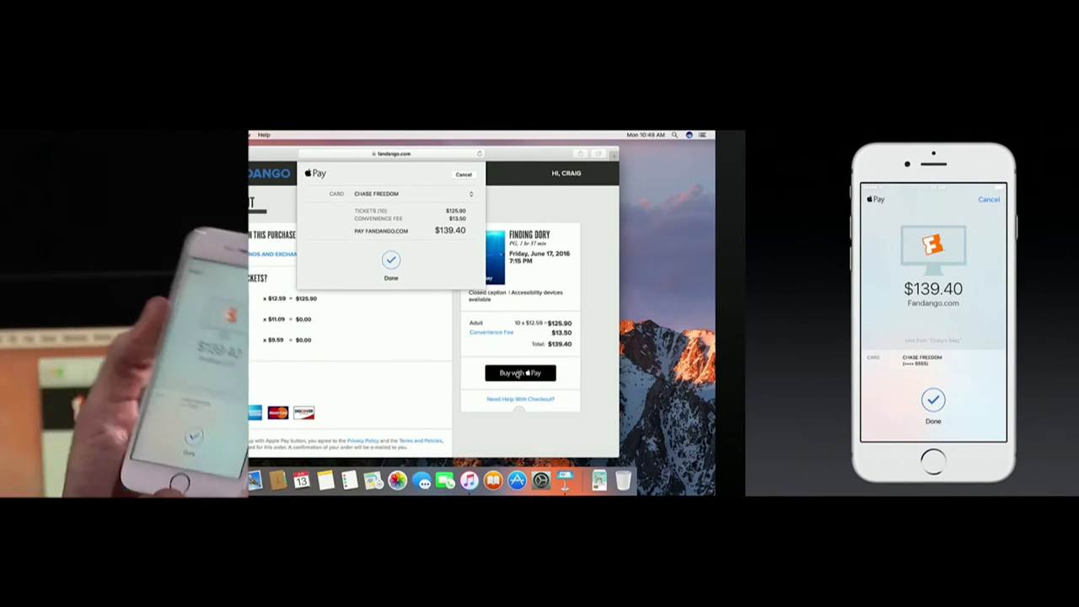
click(390, 260)
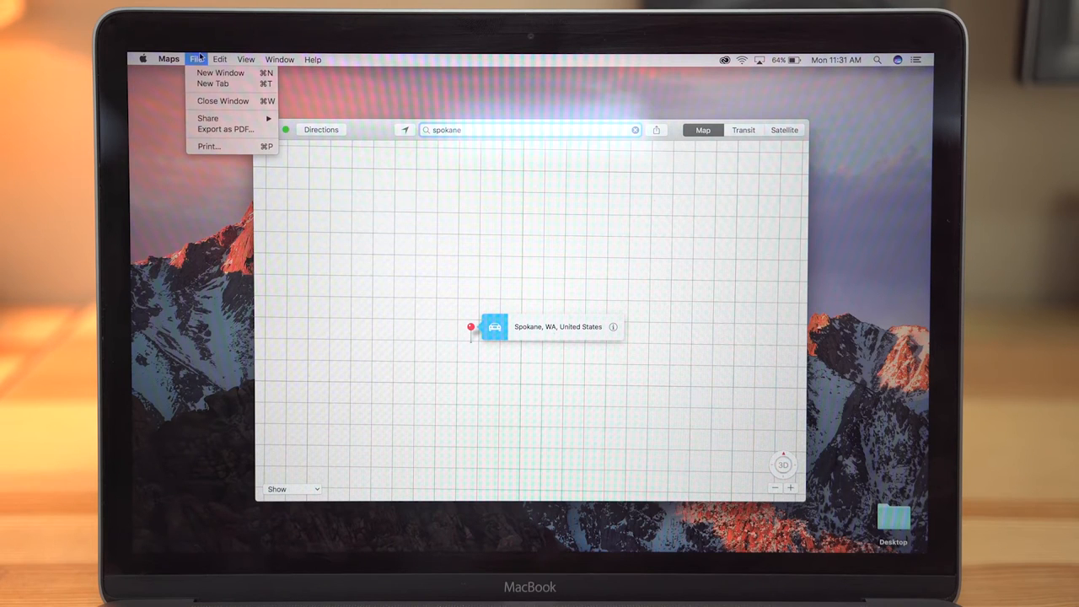
mouse_move(212, 83)
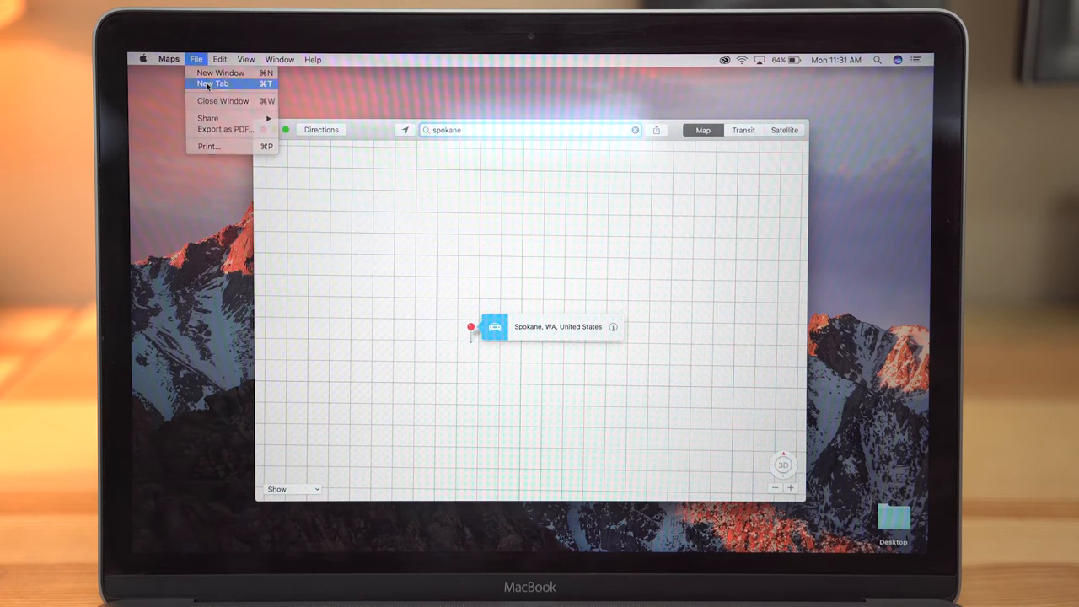
Open a new Maps tab and search 'ny' to show New York
click(213, 83)
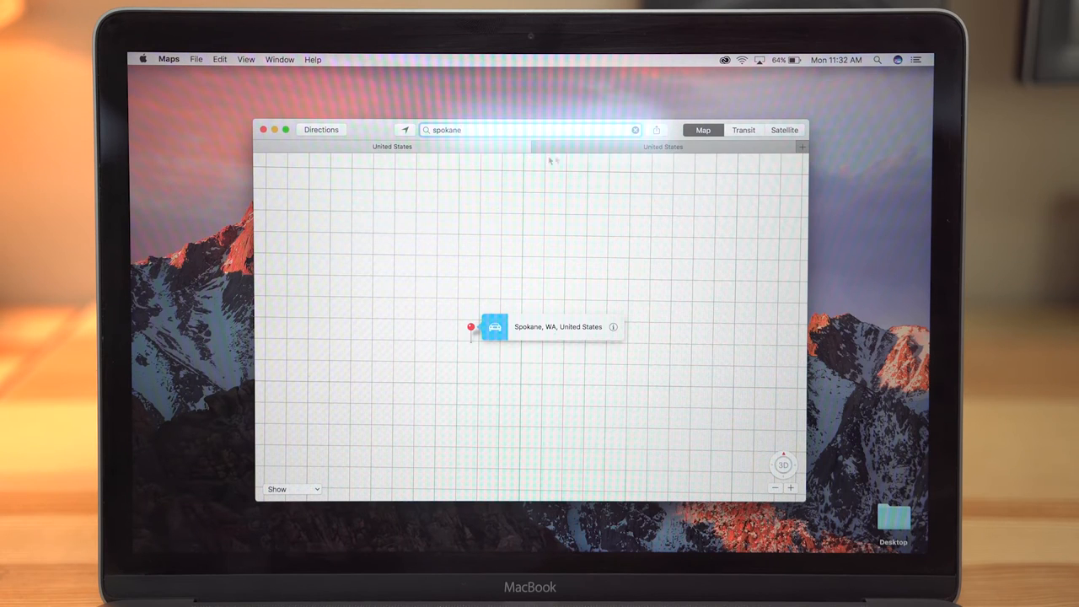
text(ny)
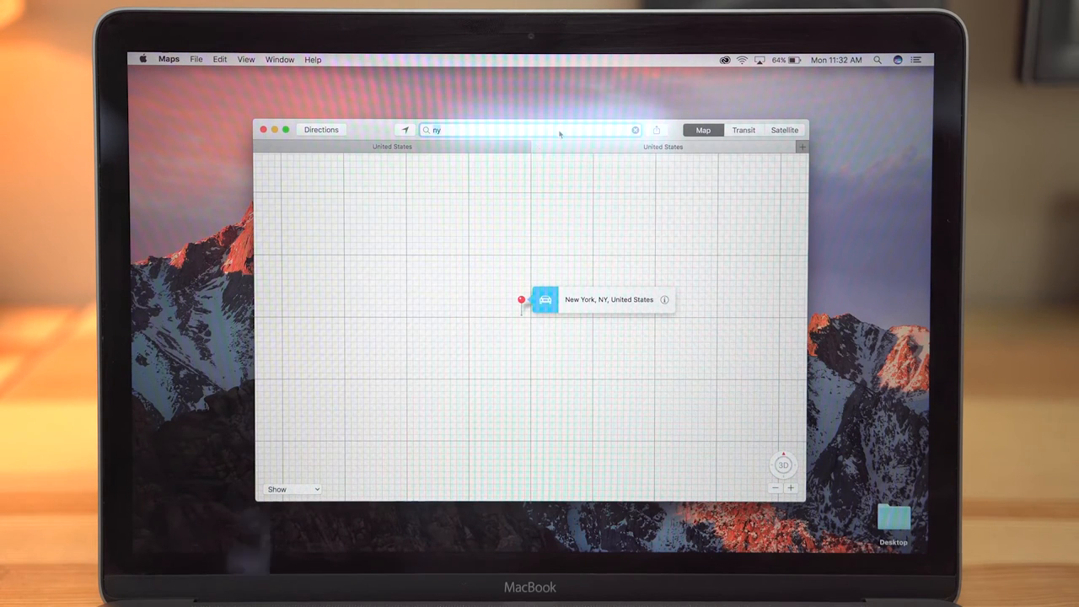
click(526, 129)
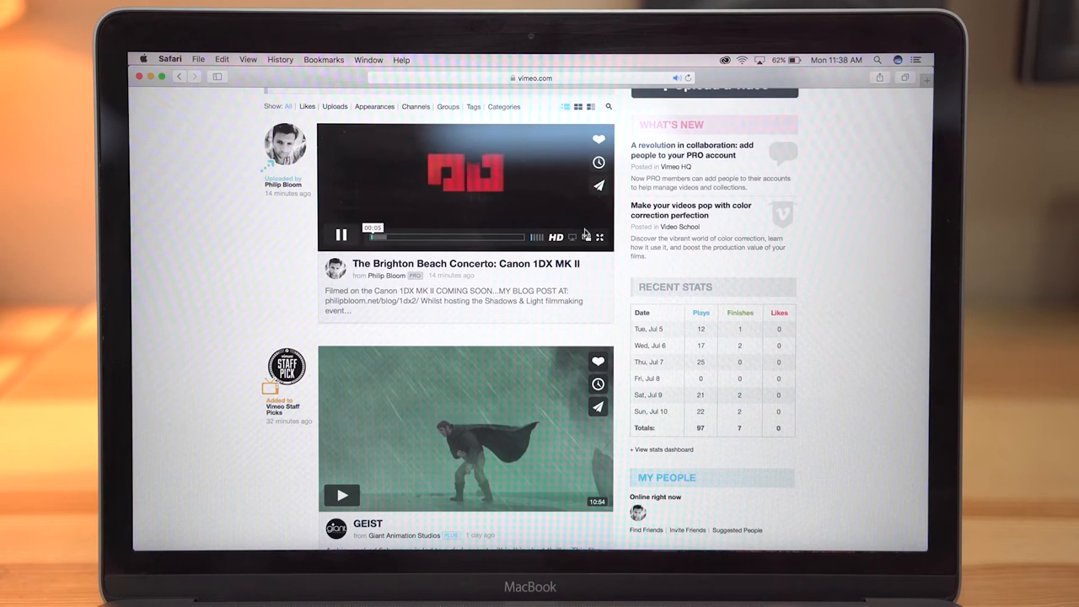
Pop the Brighton Beach Concerto video into picture-in-picture
click(586, 236)
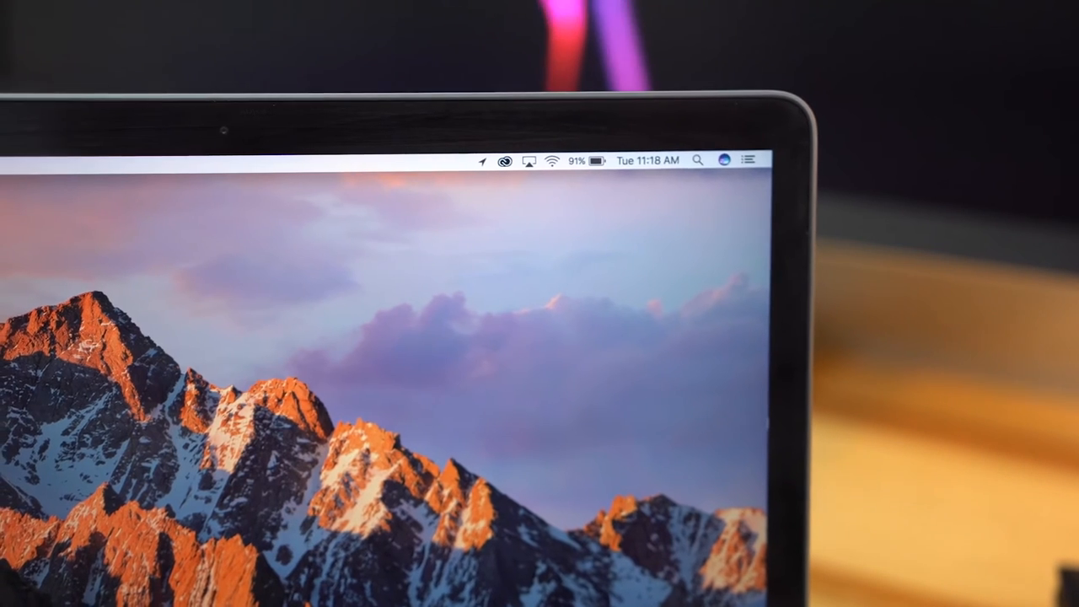
Launch Siri from the menu bar icon
click(852, 162)
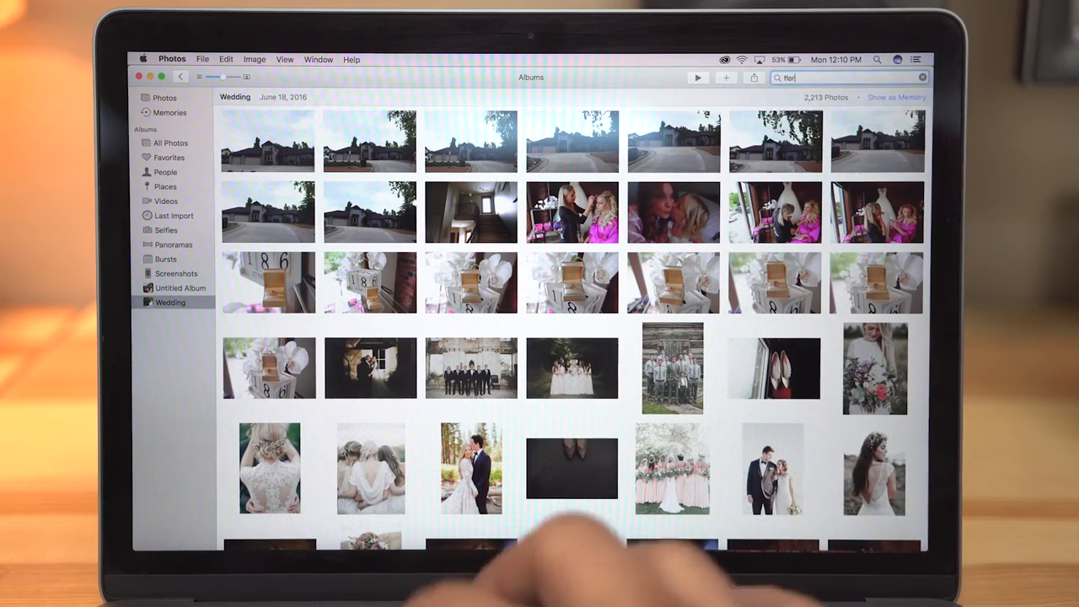
Search 'Florida', scroll to the Wedding memory, and show its slideshow theme options
text(Florida)
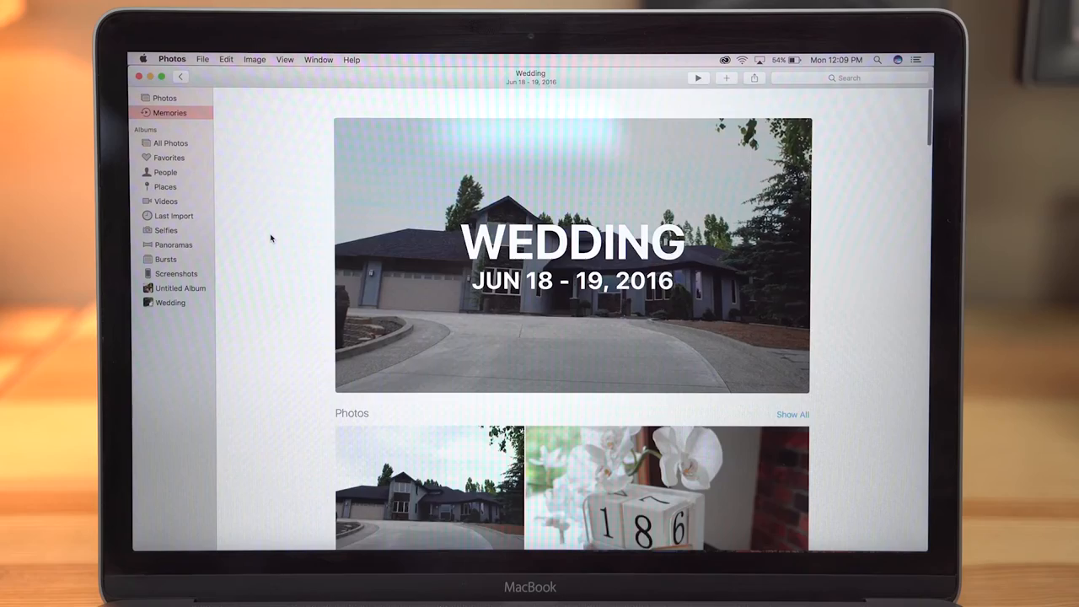
scroll(down, 3)
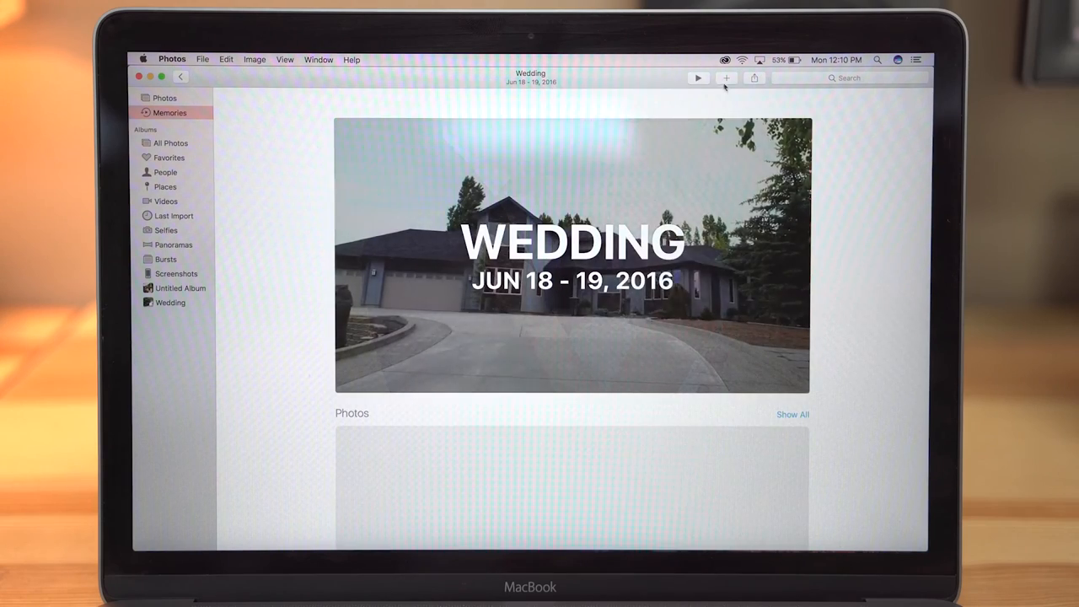
click(697, 78)
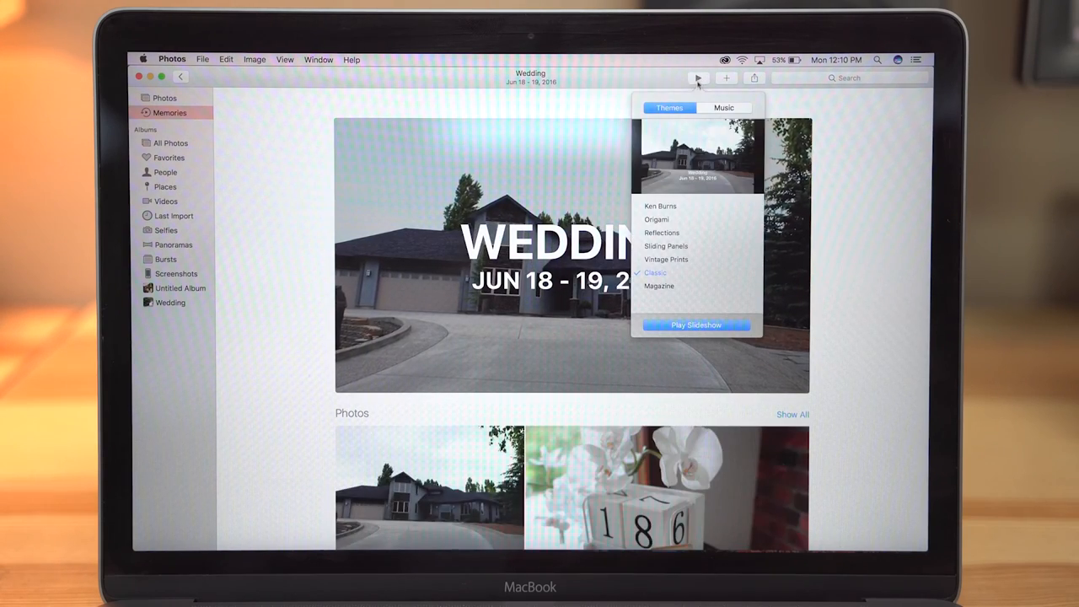